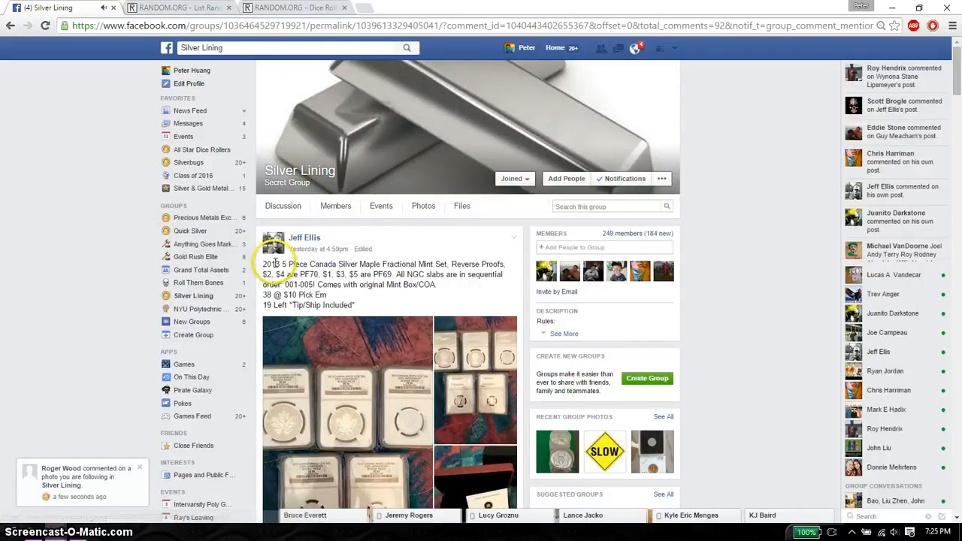
{"action": "mouse_move", "coordinate": [319, 264]}
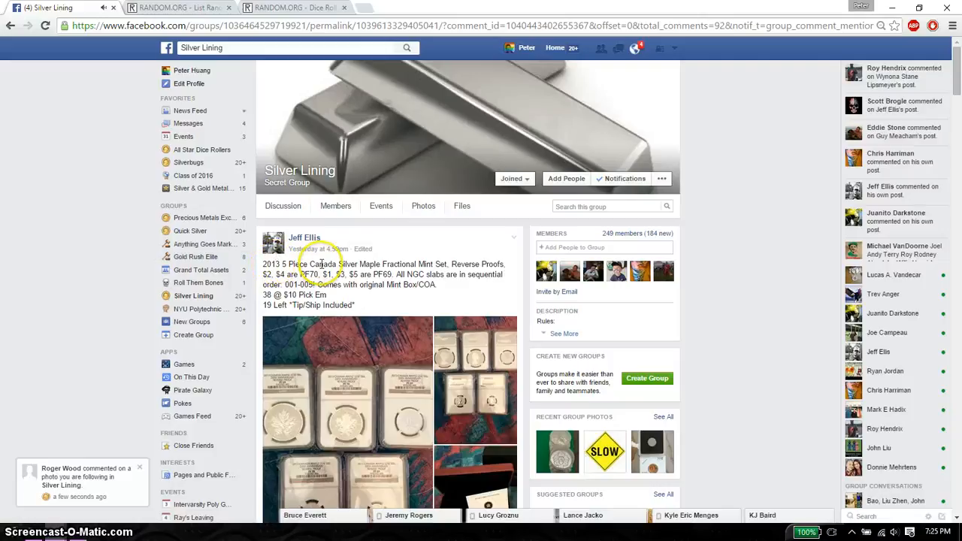
Copy the numbered giveaway name list from the group comments into the List Randomizer.
{"action": "scroll", "scroll_direction": "down", "scroll_amount": 3}
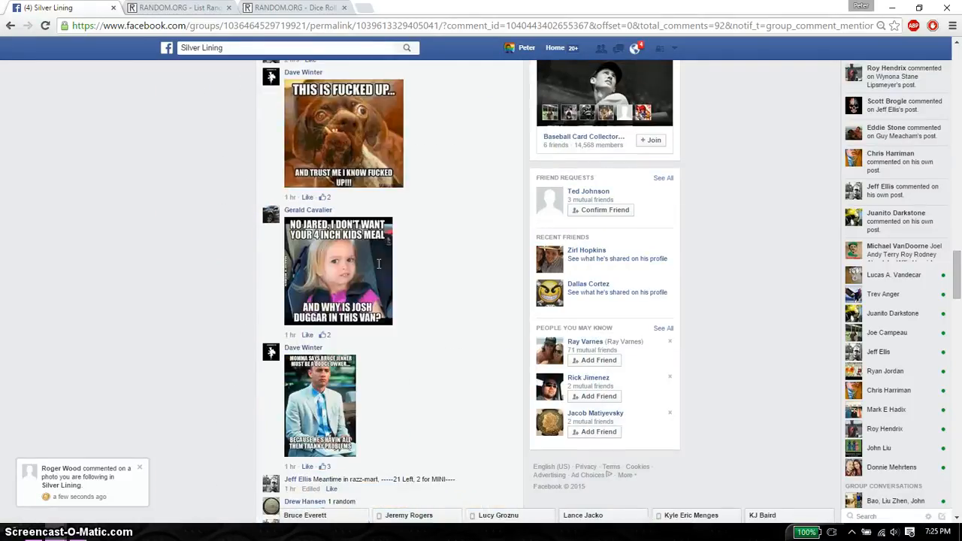
{"action": "scroll", "scroll_direction": "down", "scroll_amount": 3}
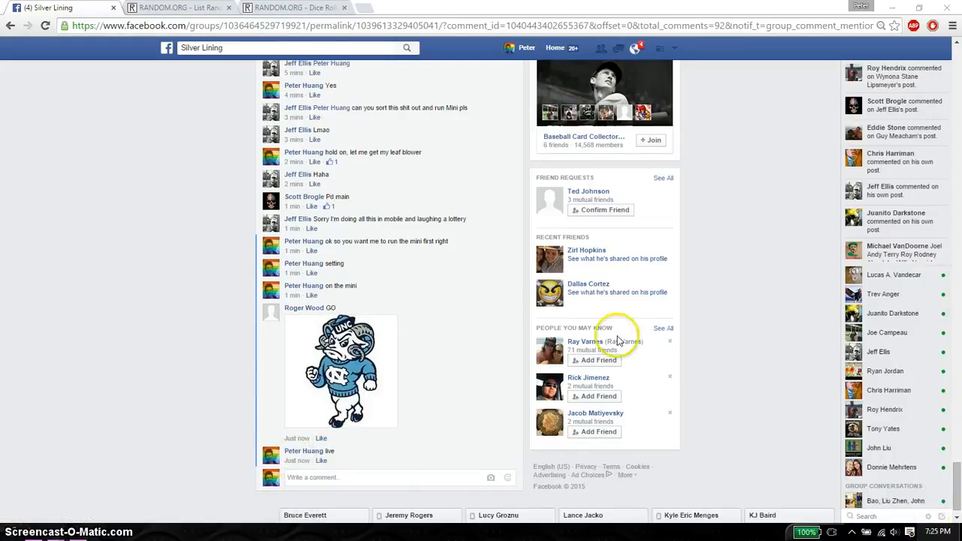
{"action": "left_click", "coordinate": [934, 532]}
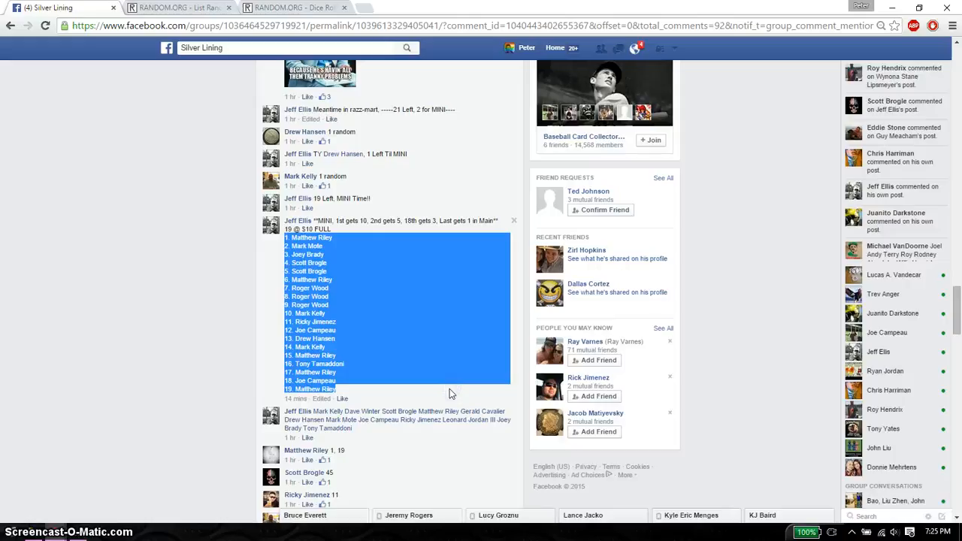
{"action": "left_click", "coordinate": [179, 8]}
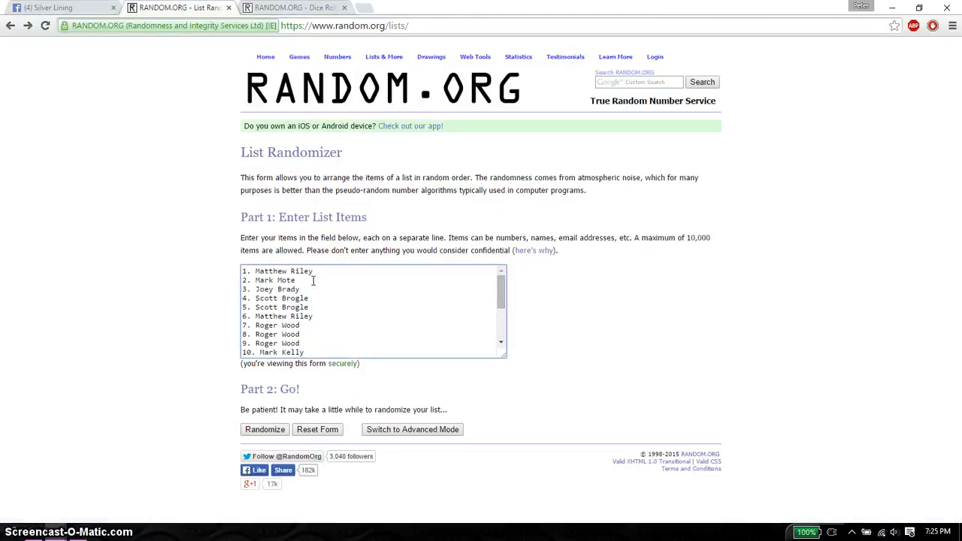
Roll two virtual dice in the Dice Roller to decide the shuffle count, then return to the list.
{"action": "left_click", "coordinate": [293, 7]}
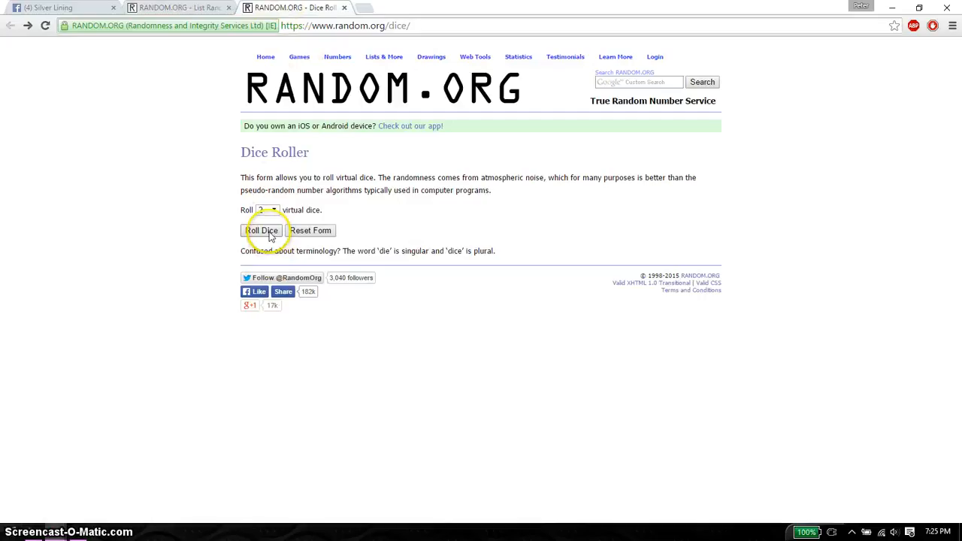
{"action": "left_click", "coordinate": [261, 230]}
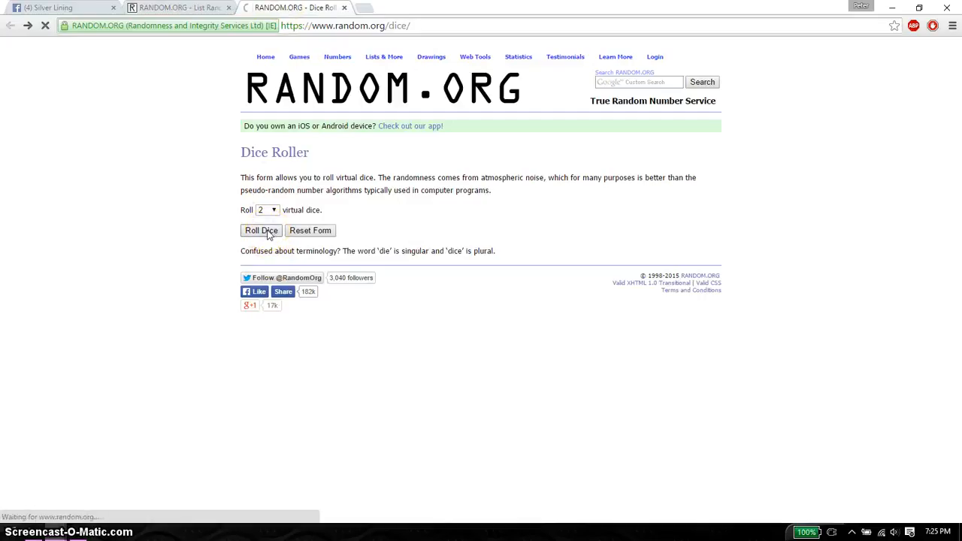
{"action": "left_click", "coordinate": [261, 230]}
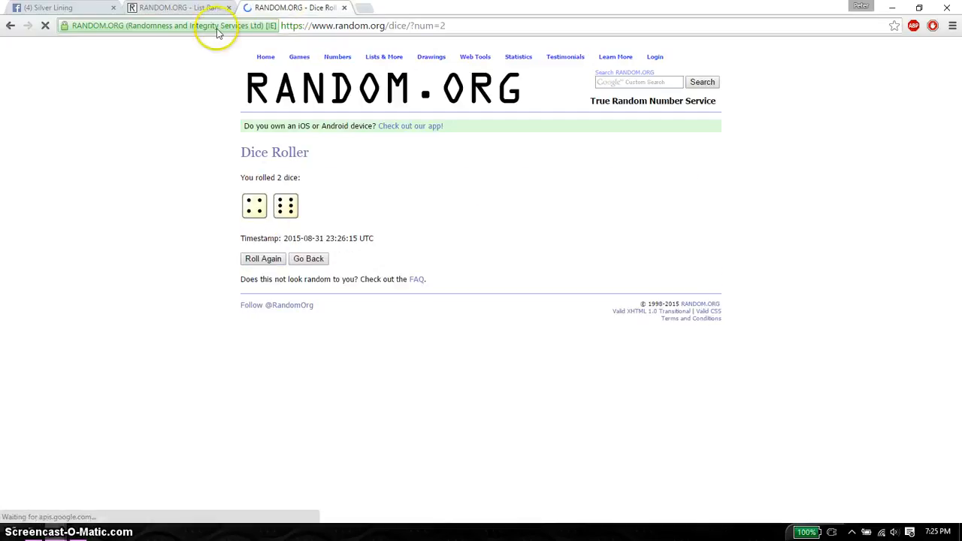
{"action": "left_click", "coordinate": [48, 8]}
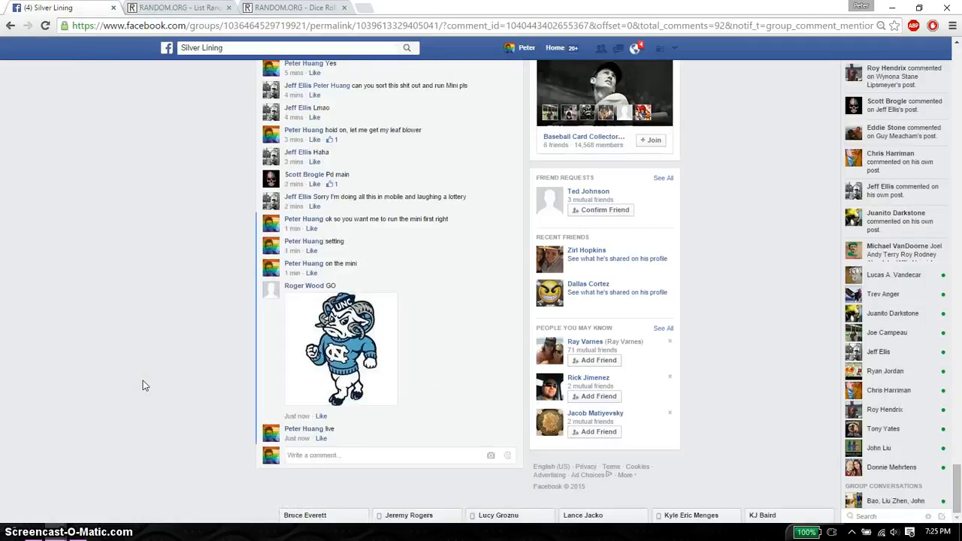
{"action": "left_click", "coordinate": [181, 7]}
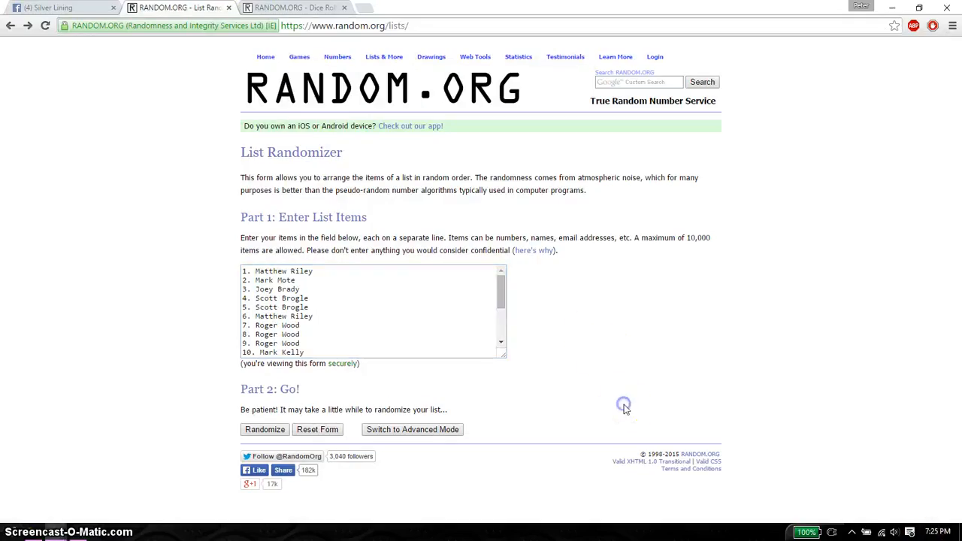
Randomize the 19-name list and reshuffle it with Again! through the fourth time.
{"action": "left_click", "coordinate": [264, 429]}
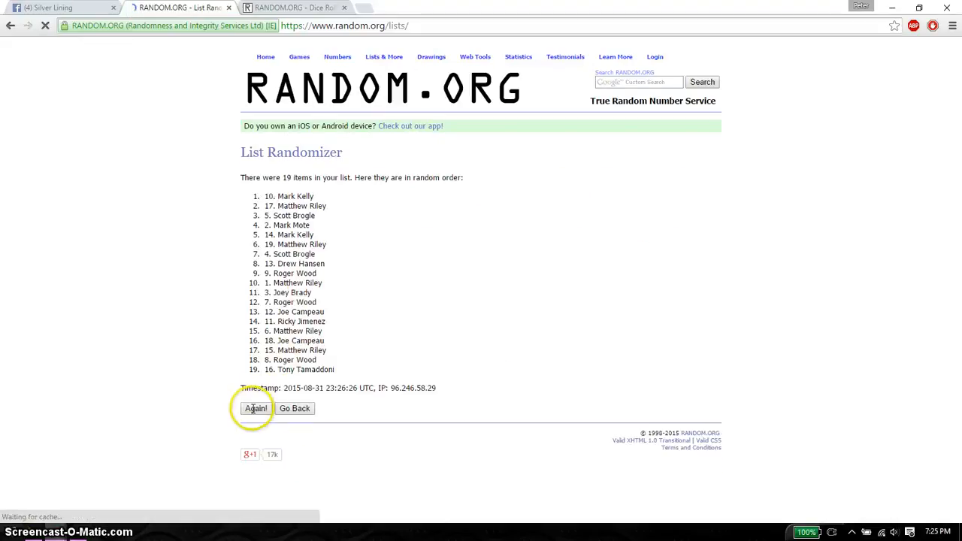
{"action": "left_click", "coordinate": [57, 8]}
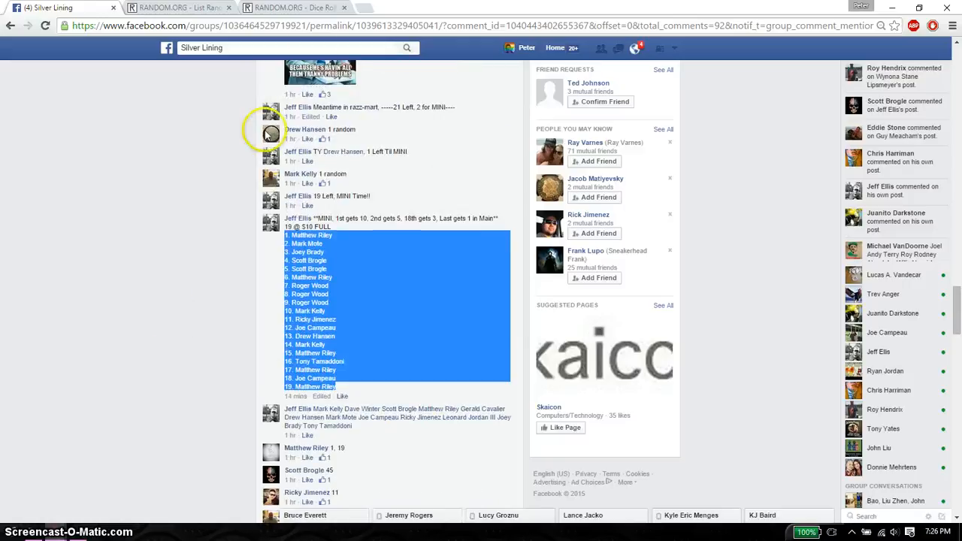
{"action": "left_click", "coordinate": [181, 8]}
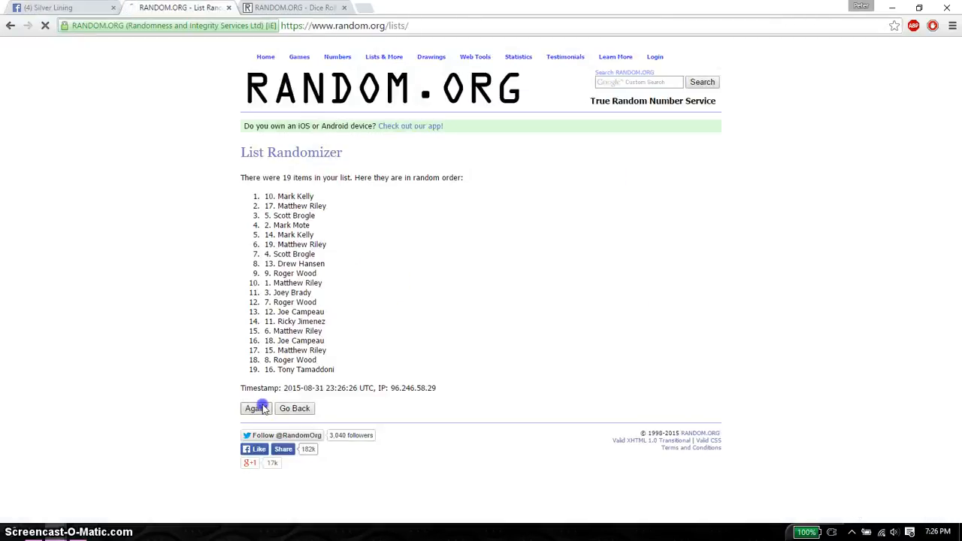
{"action": "left_click", "coordinate": [255, 408]}
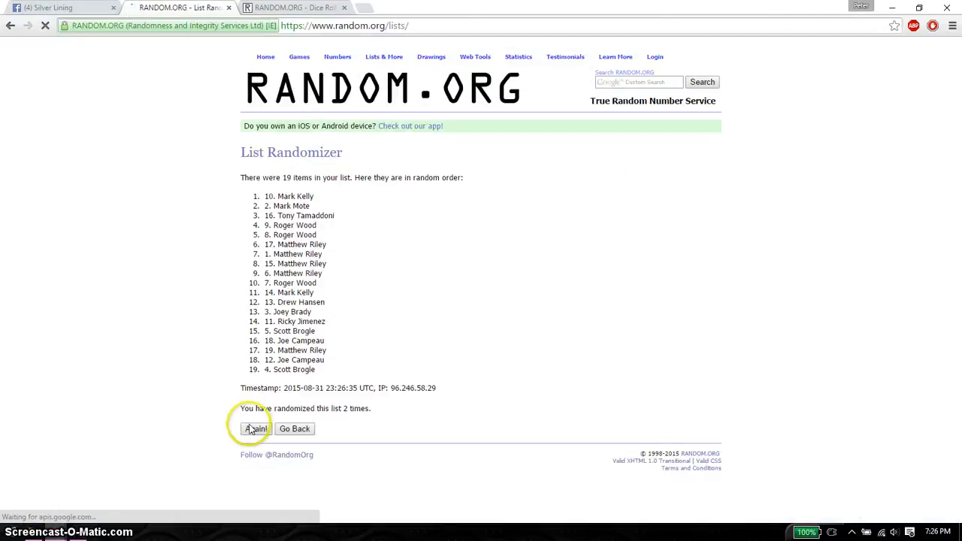
{"action": "left_click", "coordinate": [255, 428]}
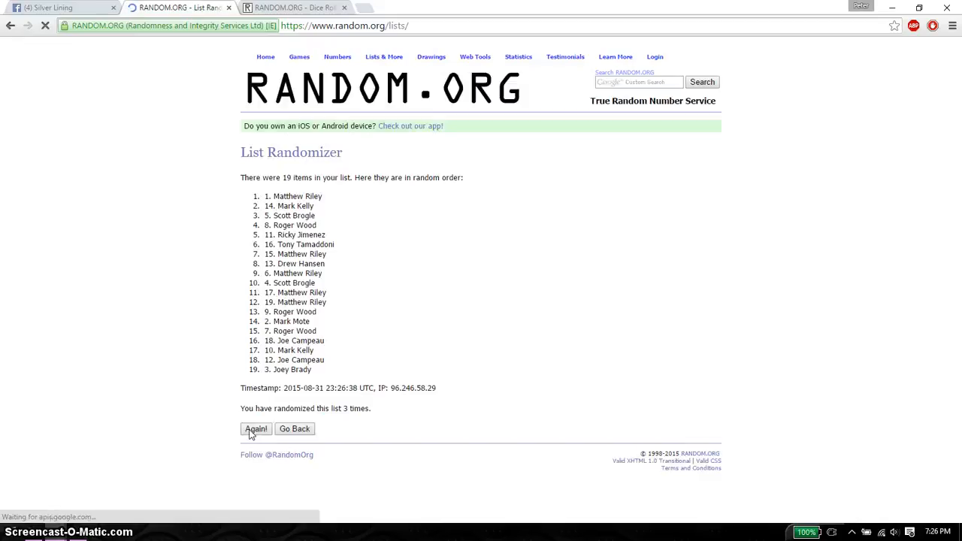
{"action": "left_click", "coordinate": [255, 429]}
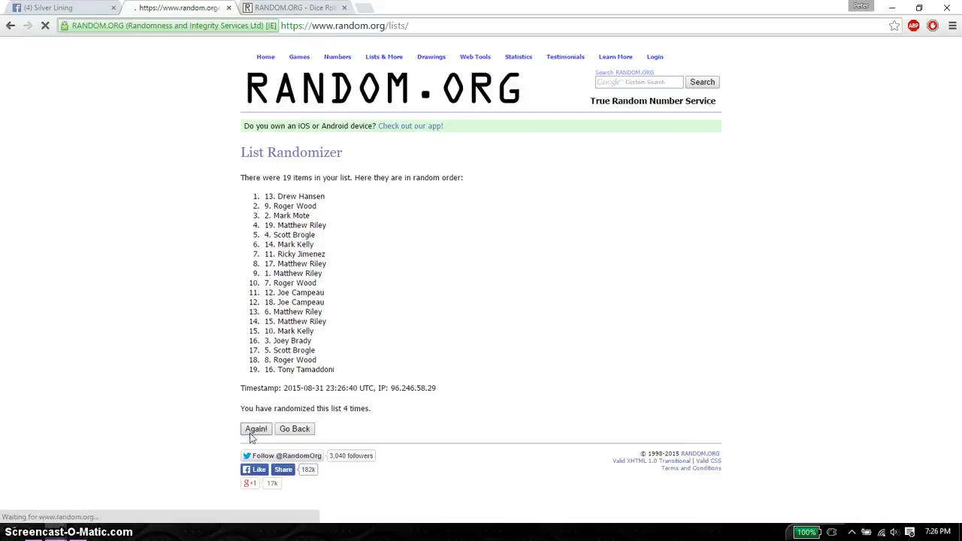
Keep reshuffling until the counter reads 9 times, then check the dice result.
{"action": "left_click", "coordinate": [256, 428]}
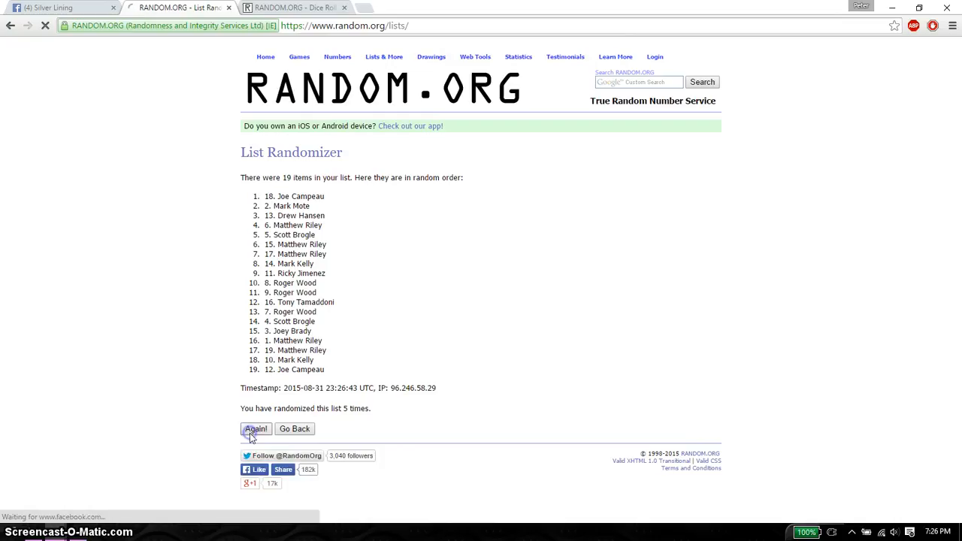
{"action": "left_click", "coordinate": [256, 428]}
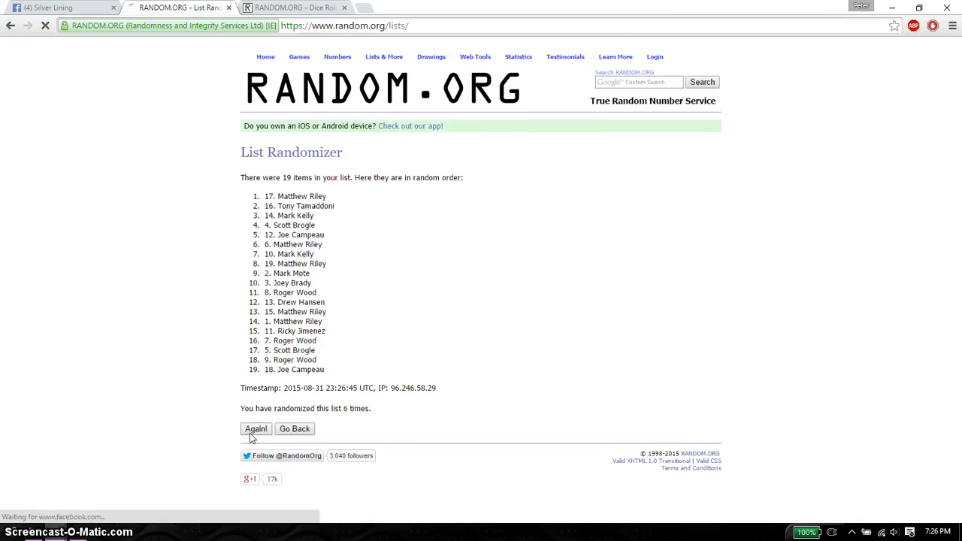
{"action": "left_click", "coordinate": [256, 428]}
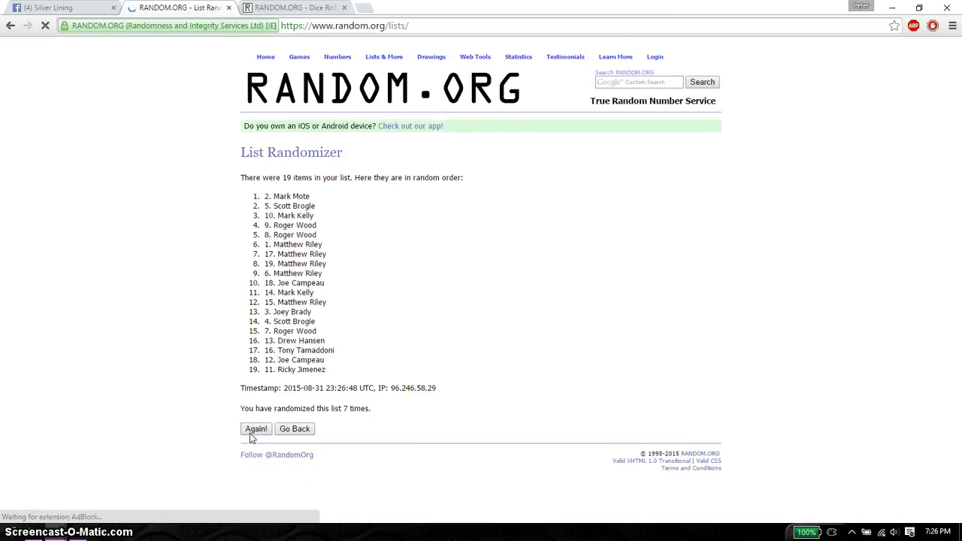
{"action": "left_click", "coordinate": [256, 428]}
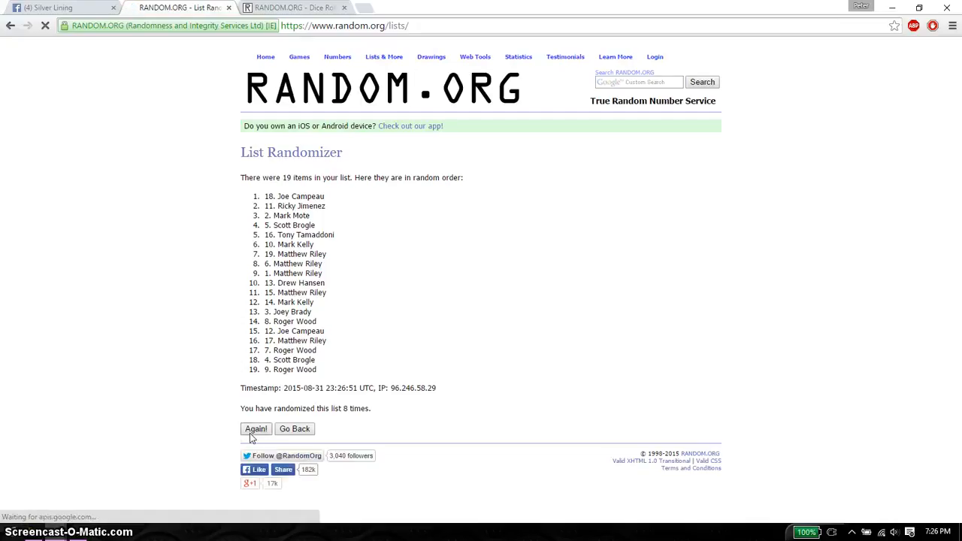
{"action": "left_click", "coordinate": [255, 428]}
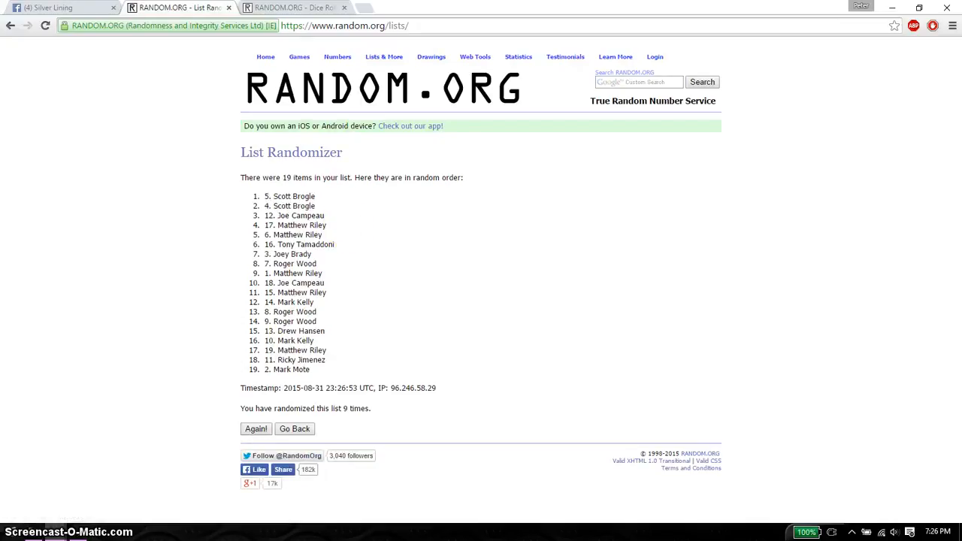
{"action": "left_click", "coordinate": [293, 8]}
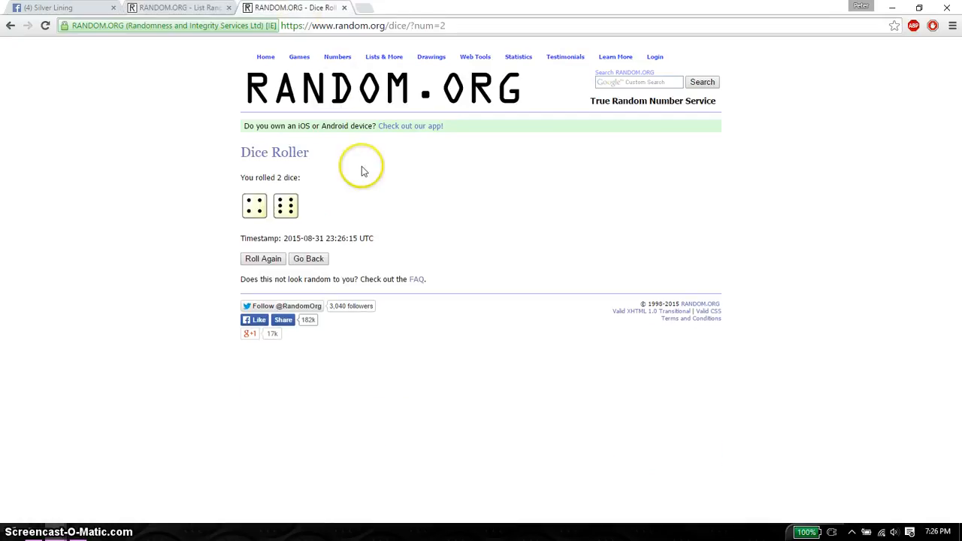
{"action": "mouse_move", "coordinate": [177, 7]}
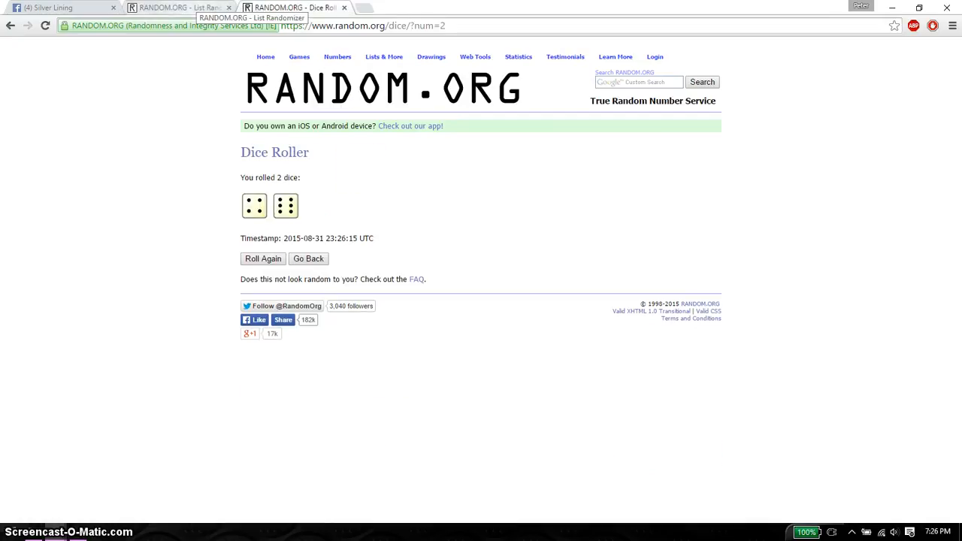
Give the 19-name list its tenth shuffle to match the 4 and 6 dice roll.
{"action": "left_click", "coordinate": [180, 7]}
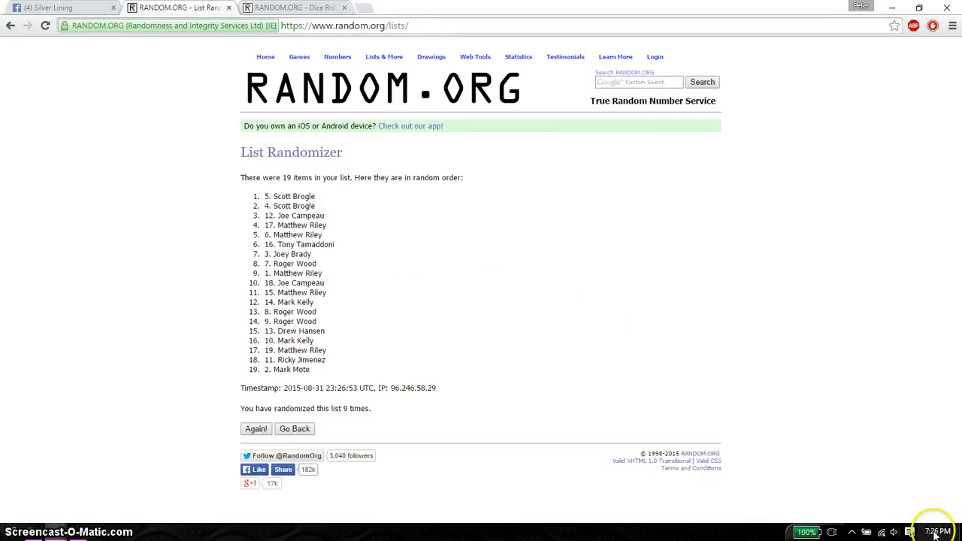
{"action": "left_click", "coordinate": [938, 532]}
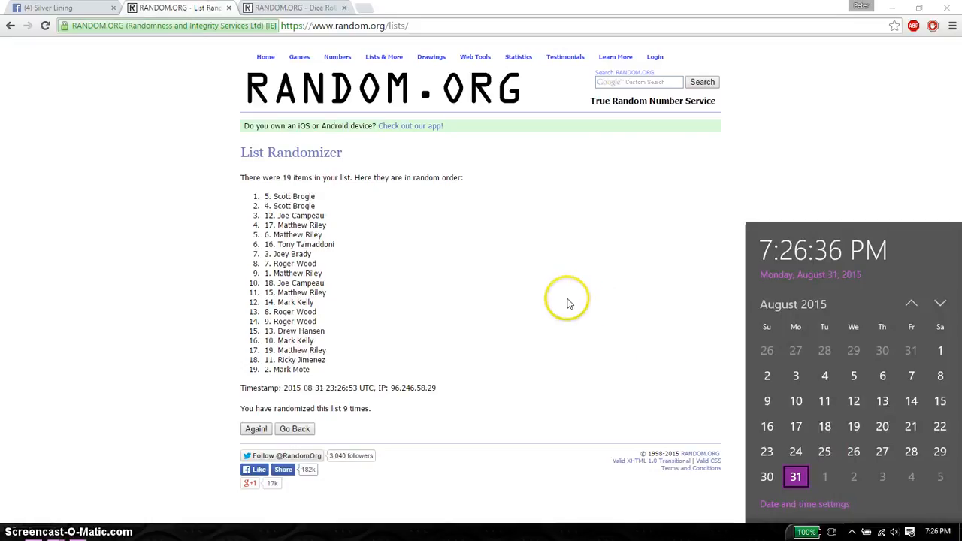
{"action": "left_click", "coordinate": [255, 428]}
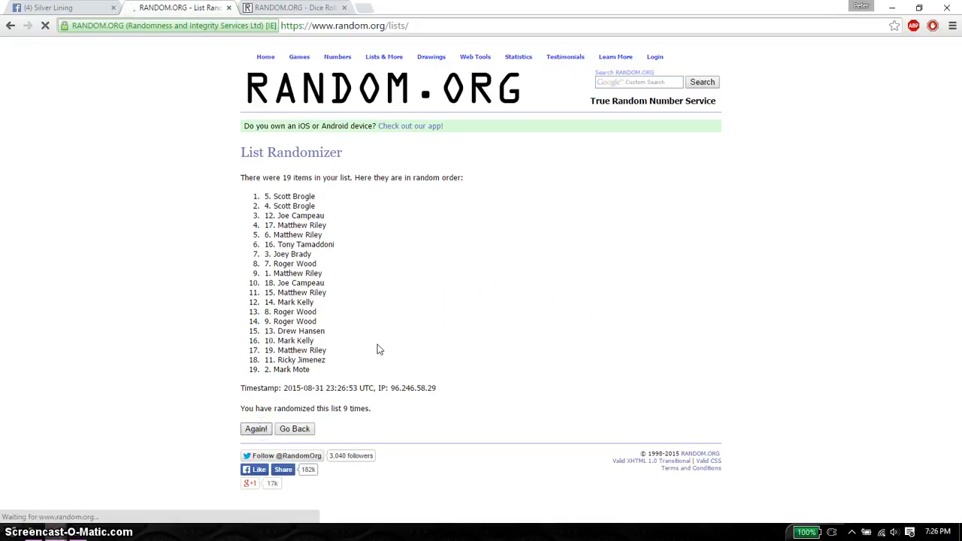
{"action": "left_click", "coordinate": [255, 428]}
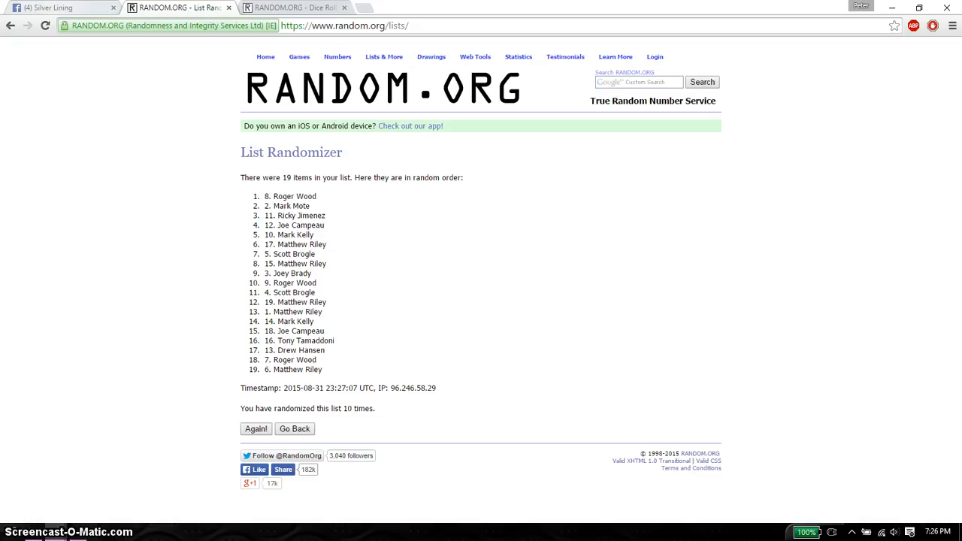
{"action": "left_click", "coordinate": [57, 8]}
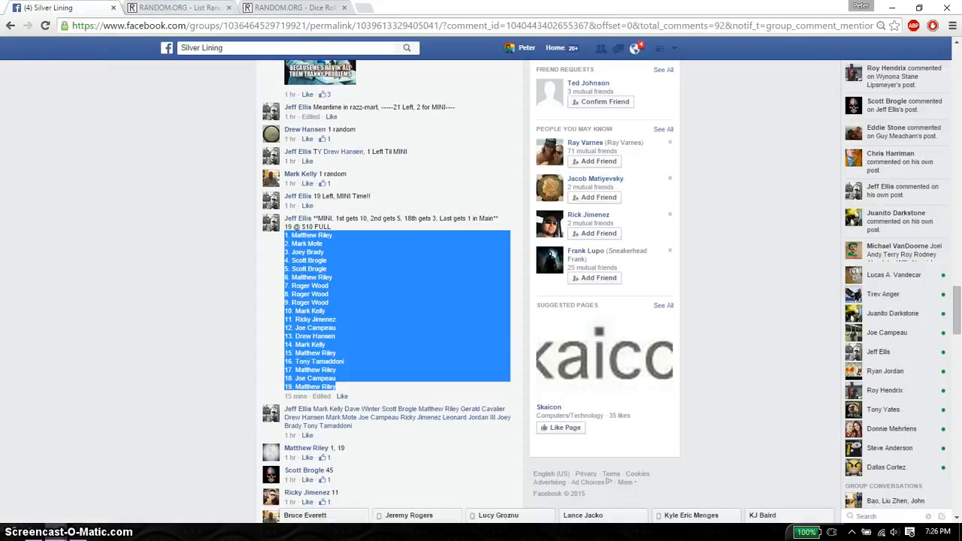
Compare the final shuffled list against the prize rules in the Facebook giveaway thread.
{"action": "left_click", "coordinate": [177, 7]}
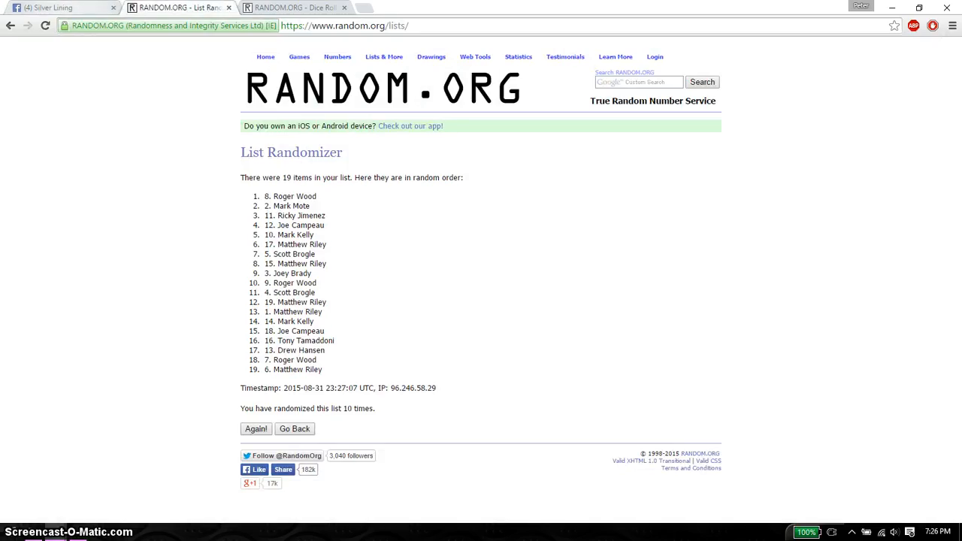
{"action": "left_click", "coordinate": [57, 7]}
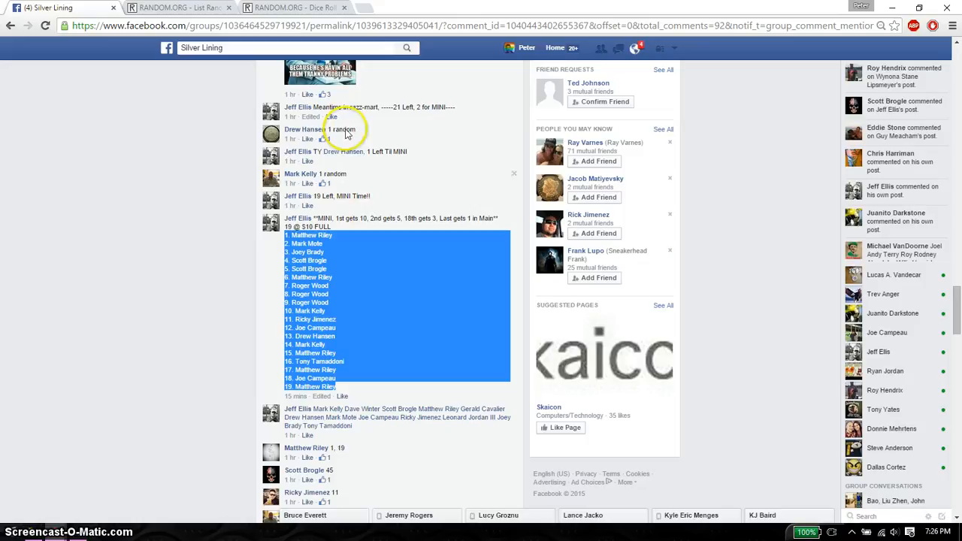
{"action": "left_click", "coordinate": [177, 8]}
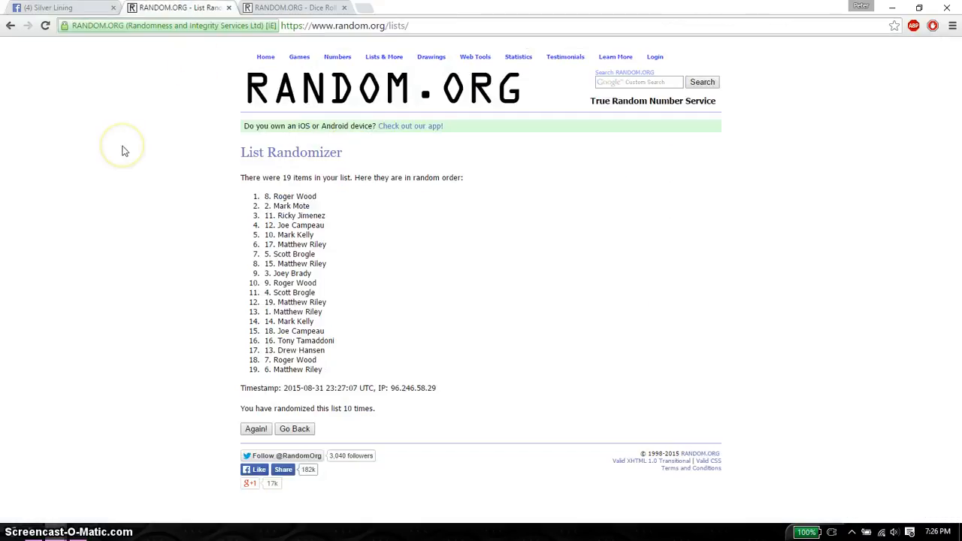
{"action": "left_click", "coordinate": [57, 8]}
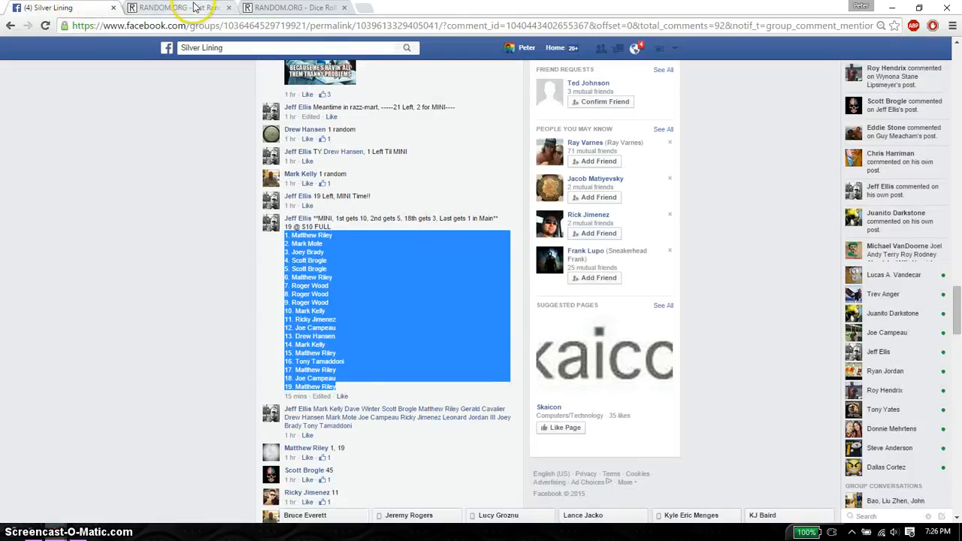
Highlight the name in 18th place in the results and check it against the thread.
{"action": "left_click", "coordinate": [173, 7]}
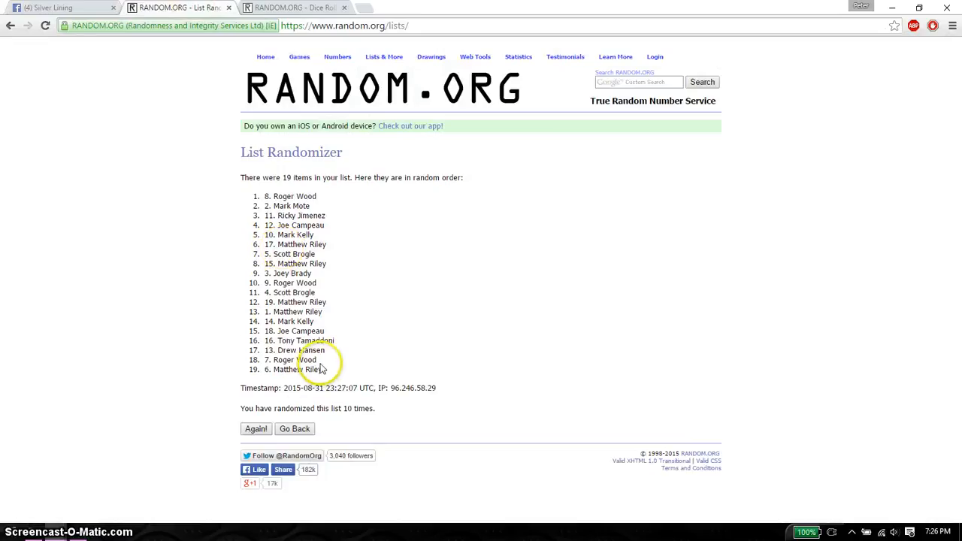
{"action": "double_click", "coordinate": [292, 360]}
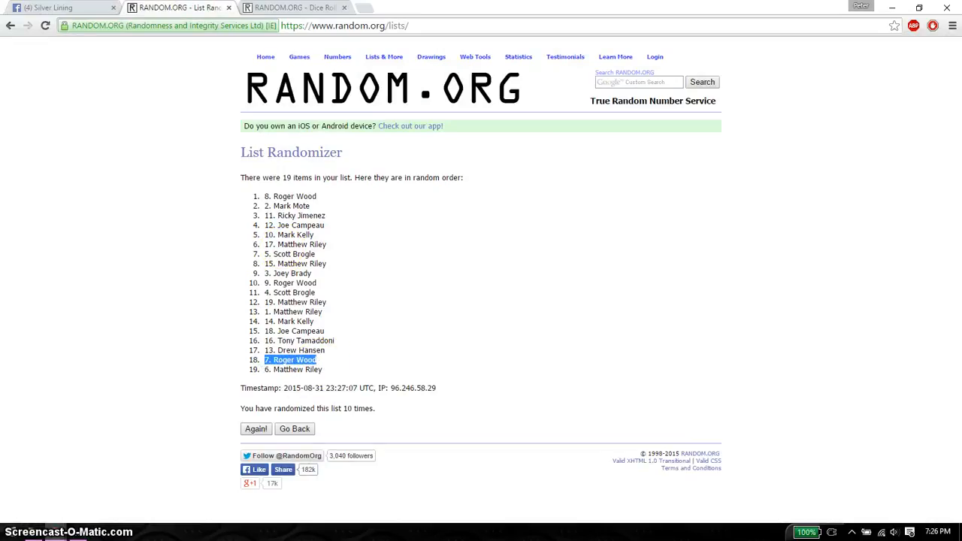
{"action": "left_click", "coordinate": [60, 7]}
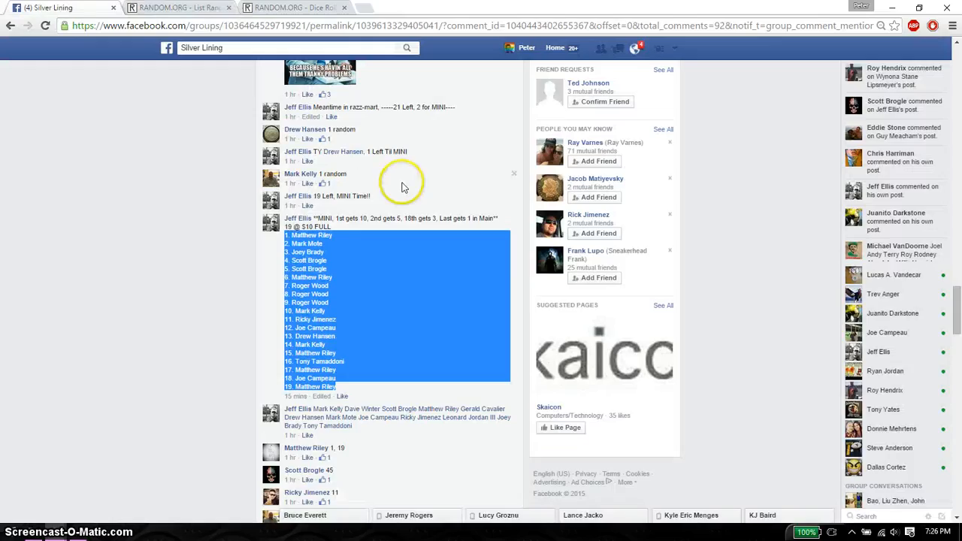
{"action": "left_click", "coordinate": [179, 8]}
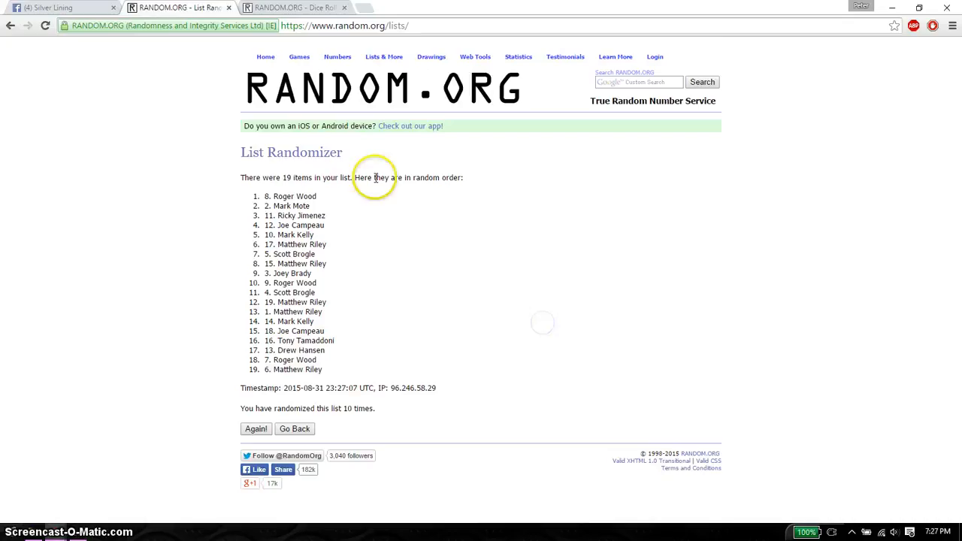
Read the newest replies in the giveaway thread, glancing once more at the tenth-shuffle list.
{"action": "left_click", "coordinate": [53, 8]}
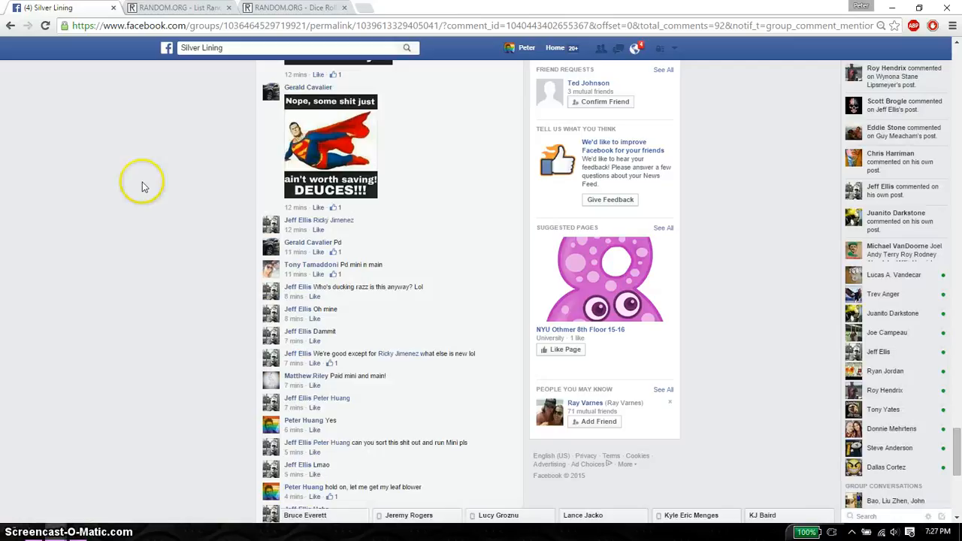
{"action": "left_click", "coordinate": [180, 8]}
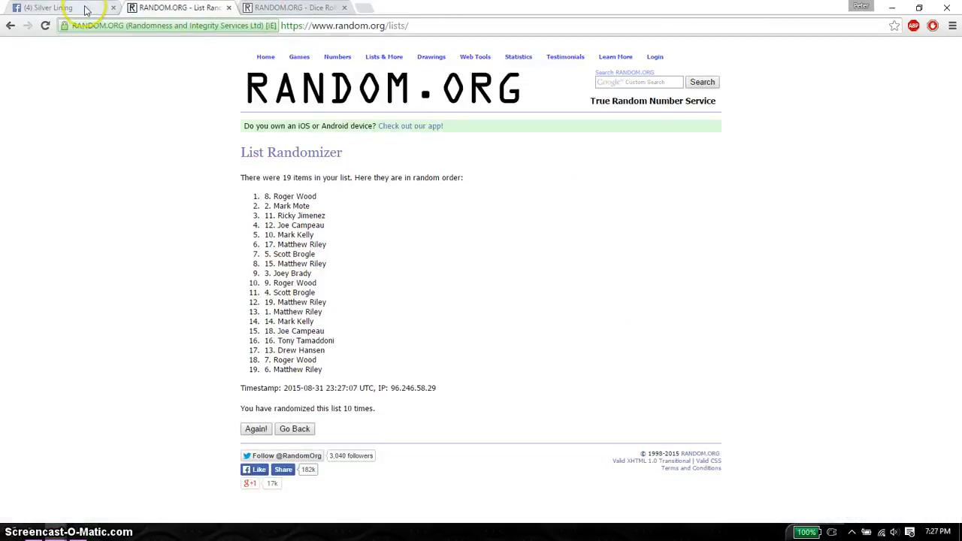
{"action": "left_click", "coordinate": [48, 7]}
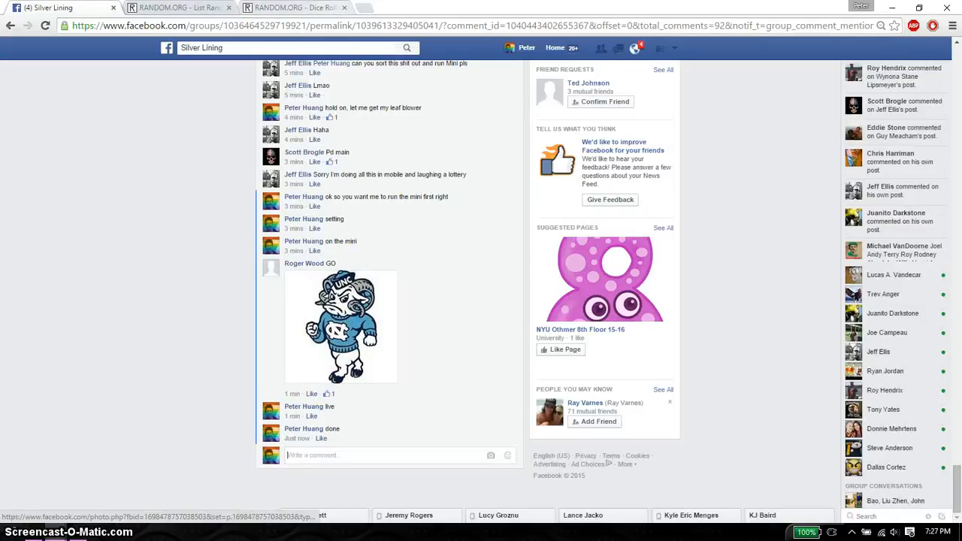